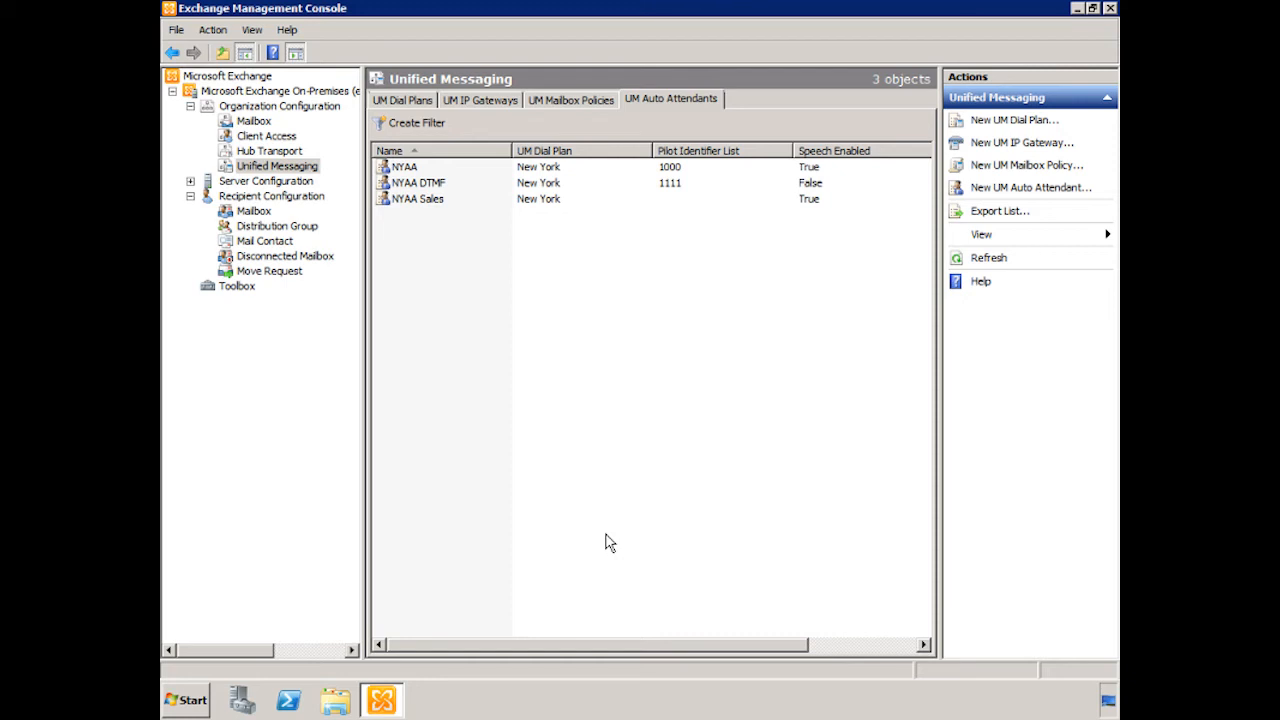
mouse_move(500, 176)
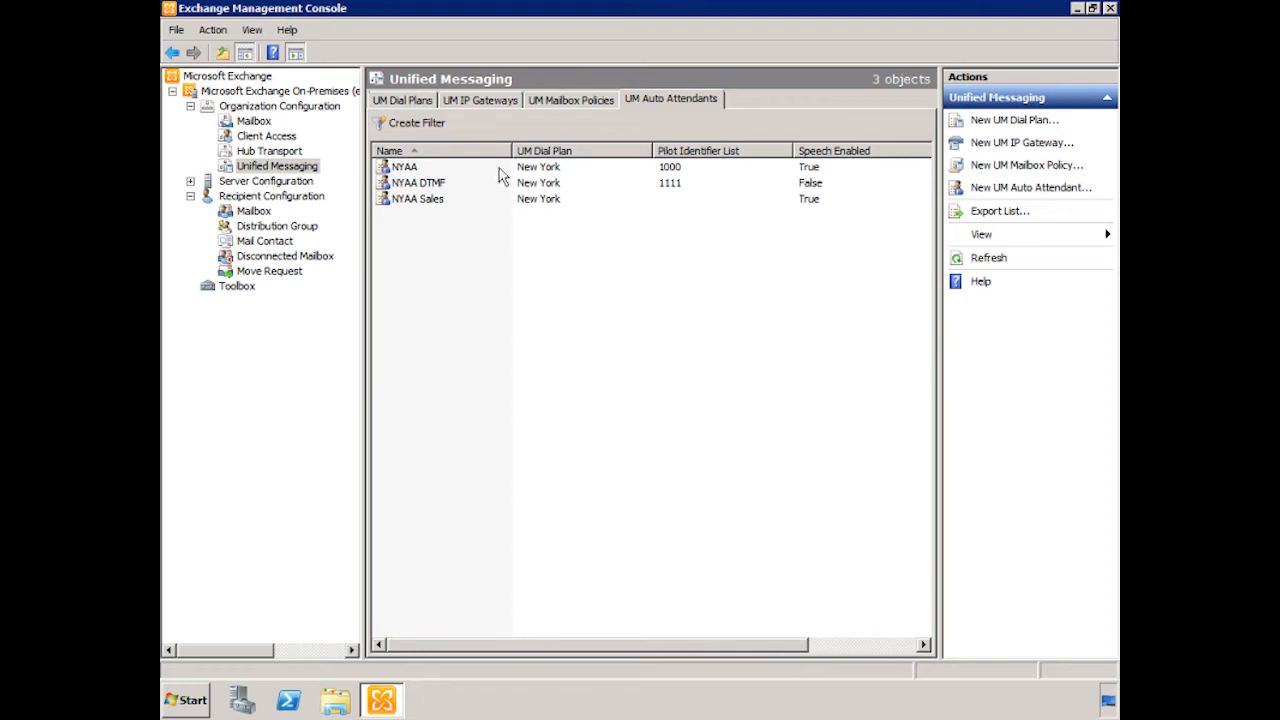
Open the NYAA auto attendant's Properties from the UM Auto Attendants list.
click(404, 166)
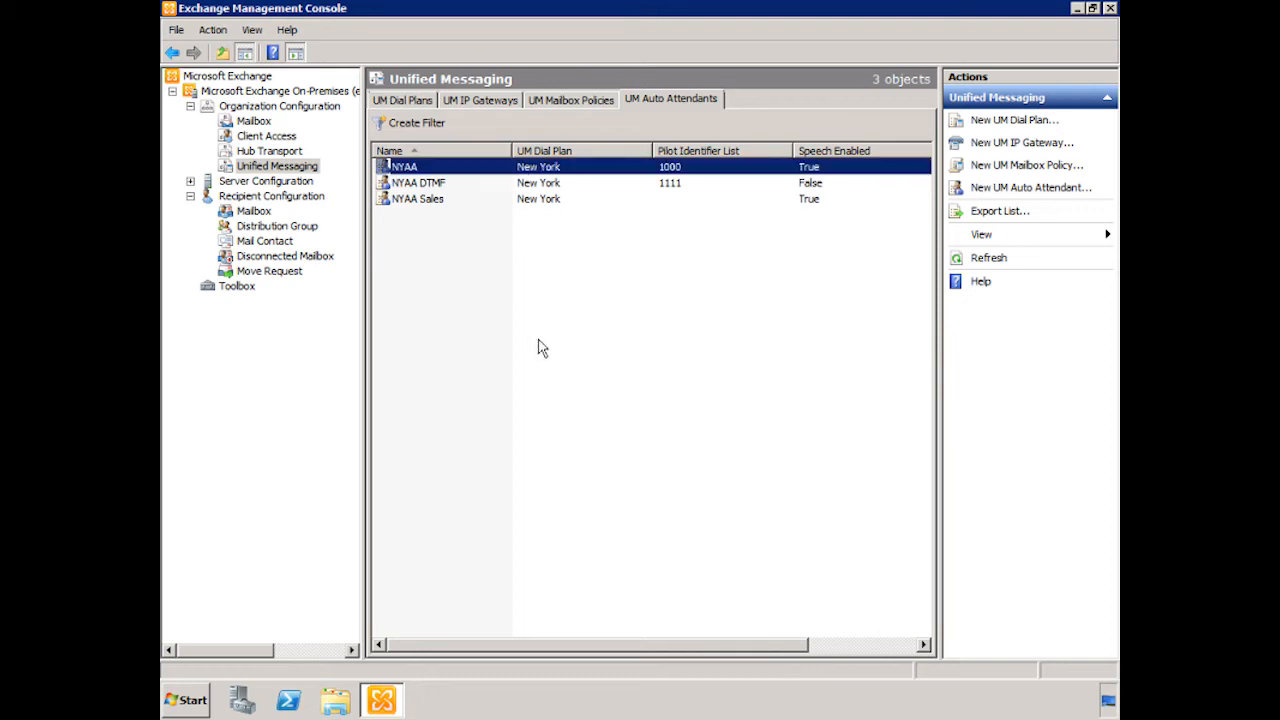
double_click(402, 166)
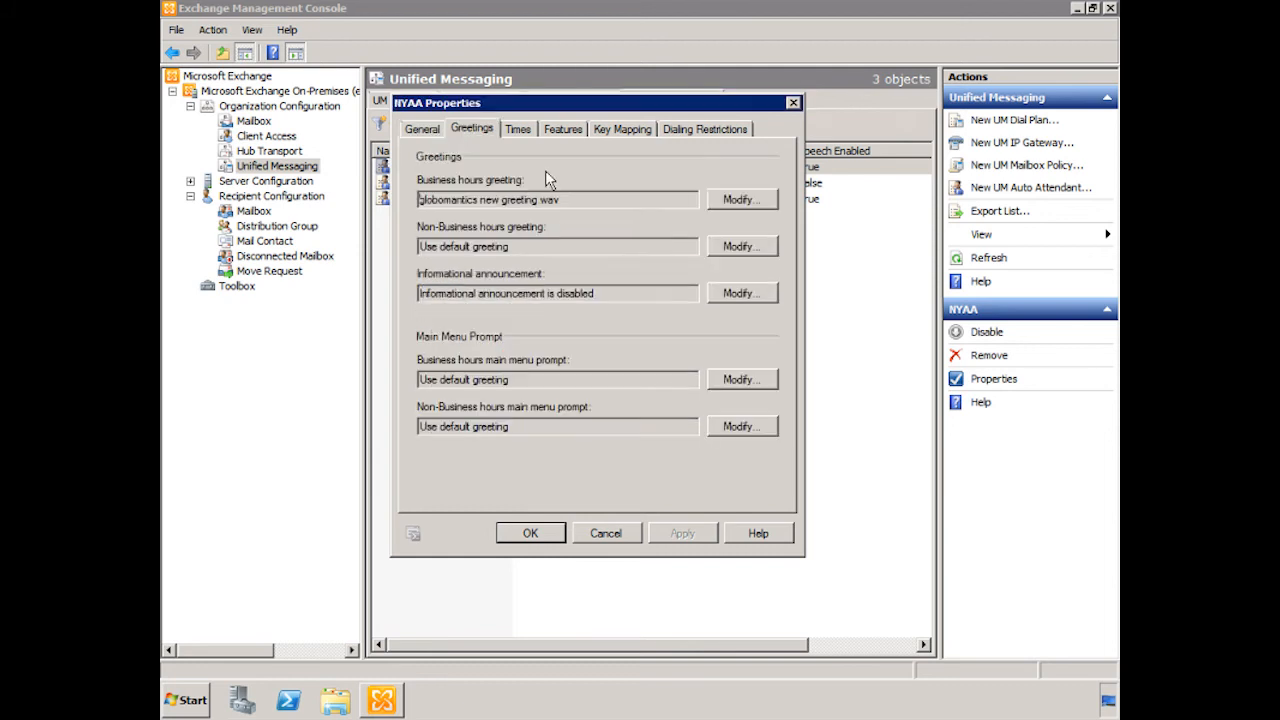
mouse_move(540, 224)
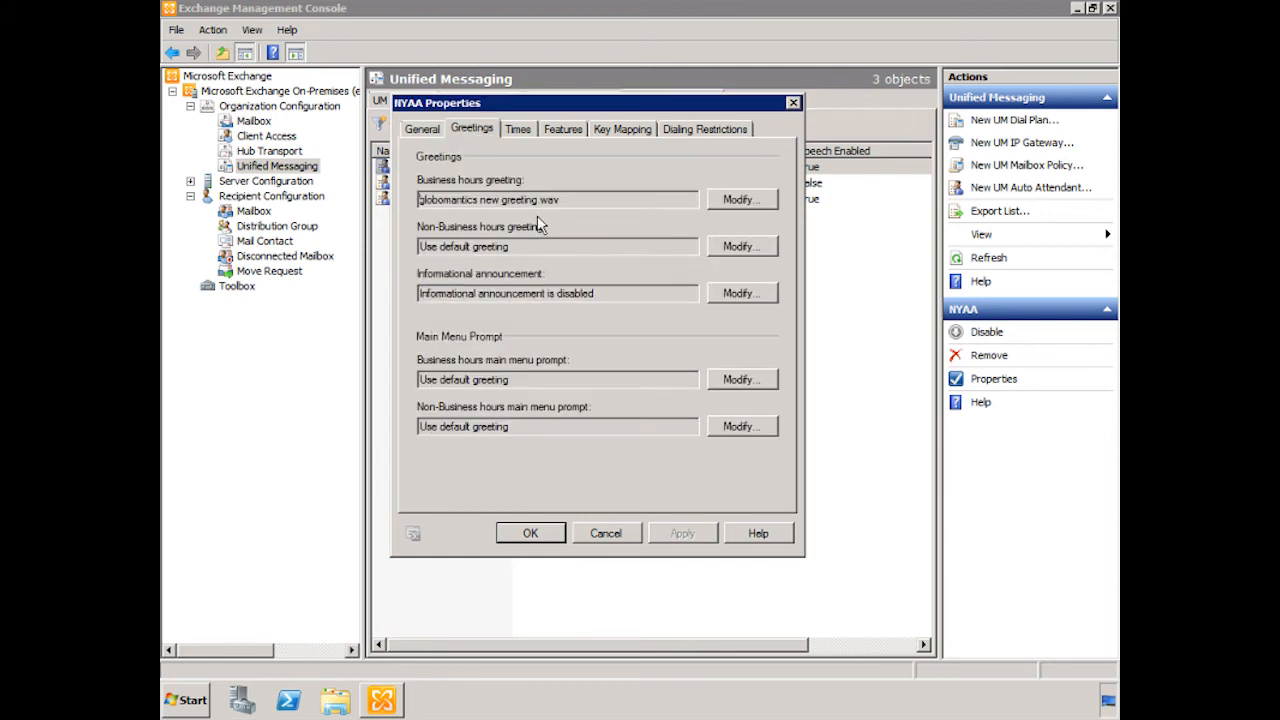
mouse_move(542, 220)
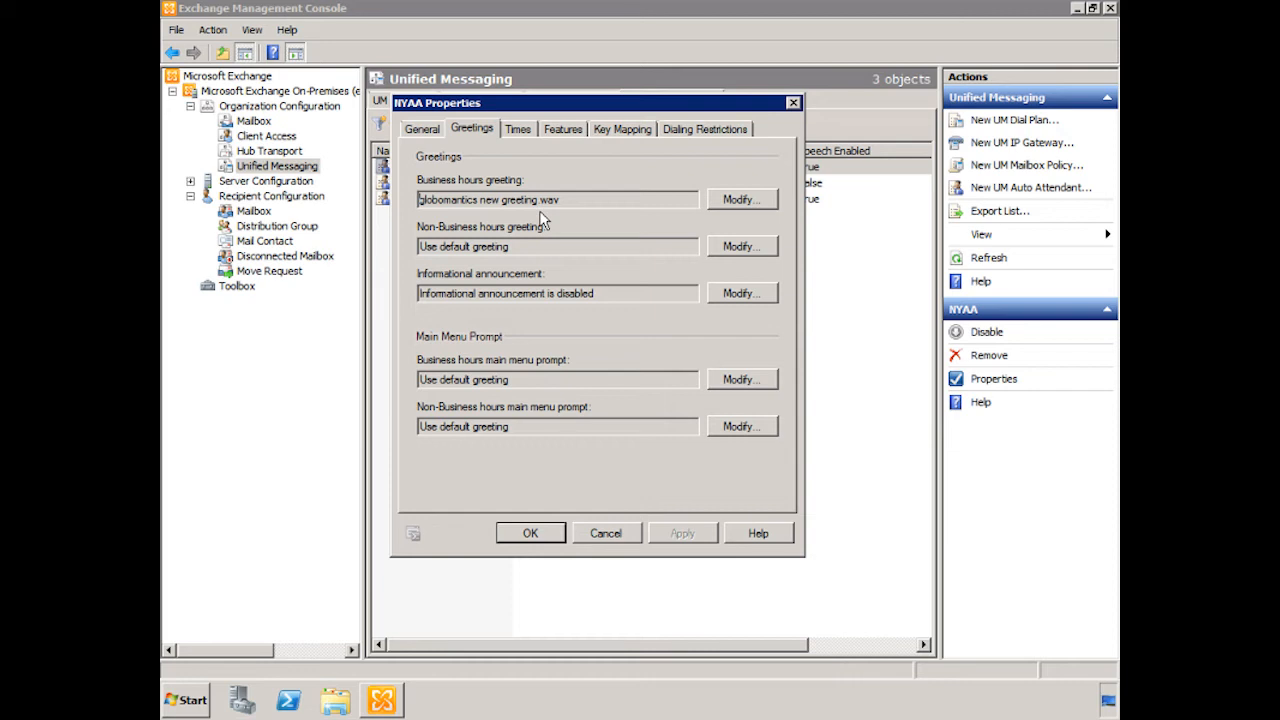
mouse_move(776, 212)
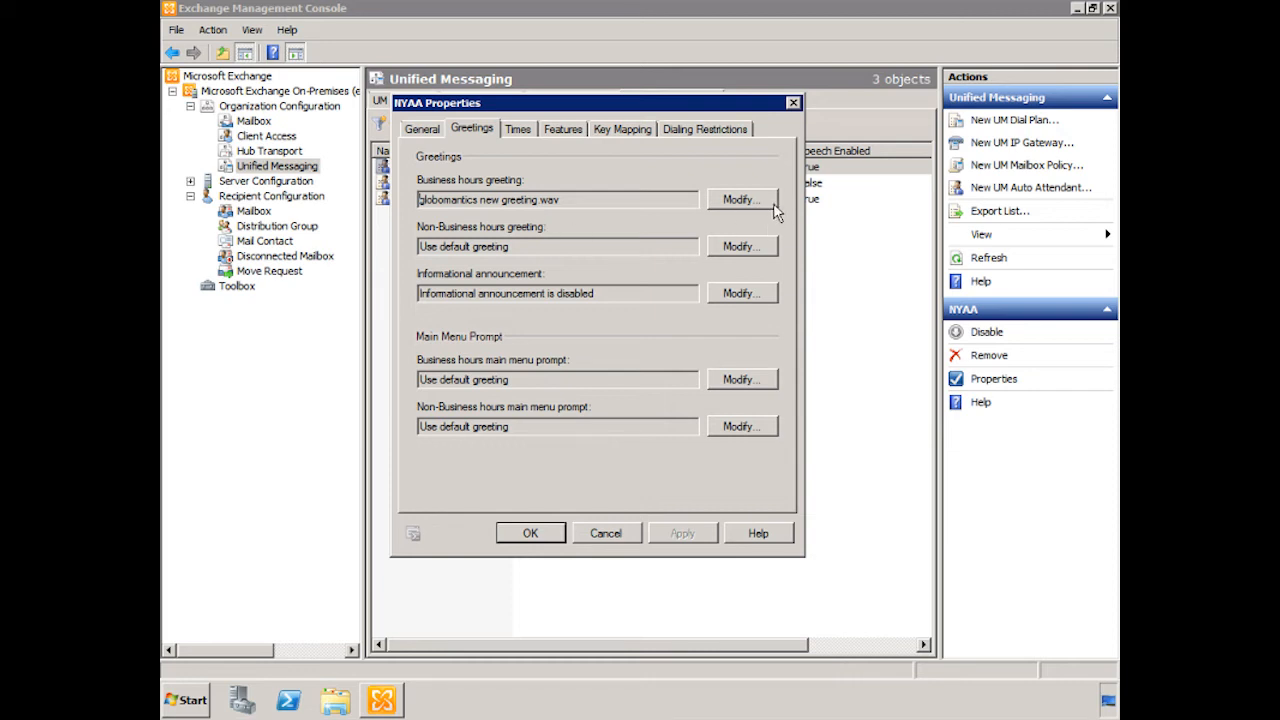
mouse_move(666, 226)
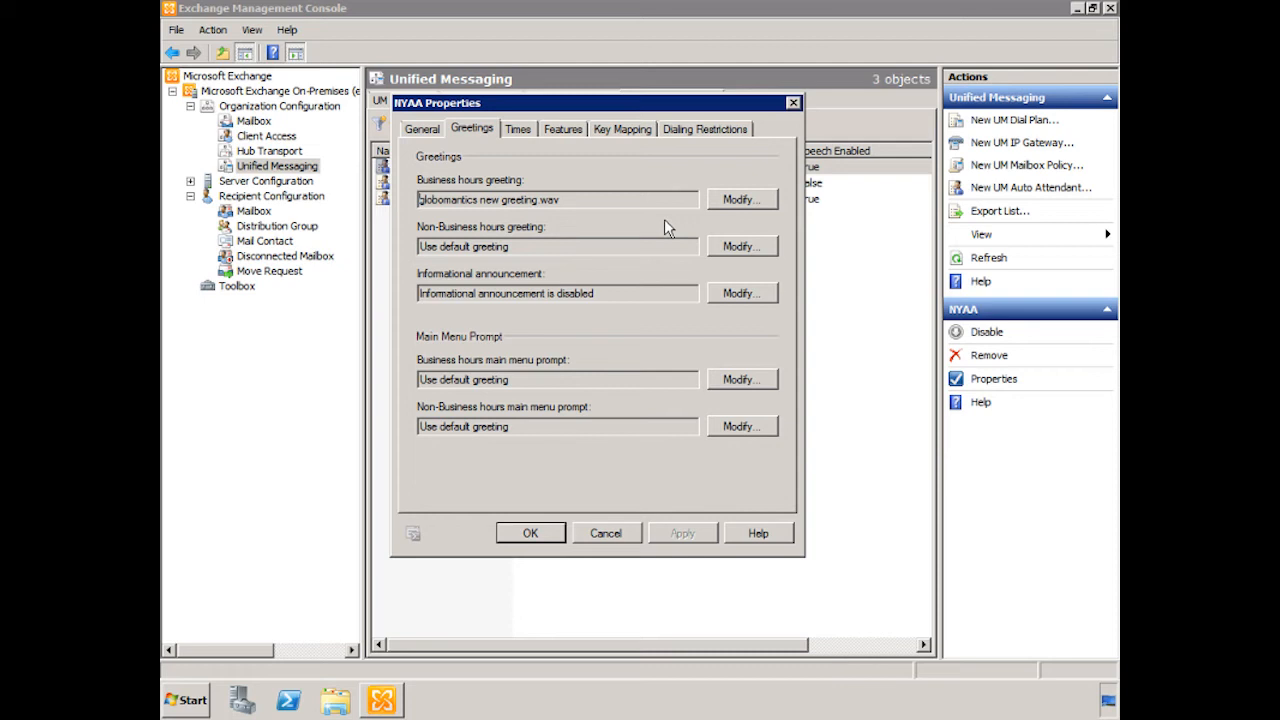
mouse_move(736, 200)
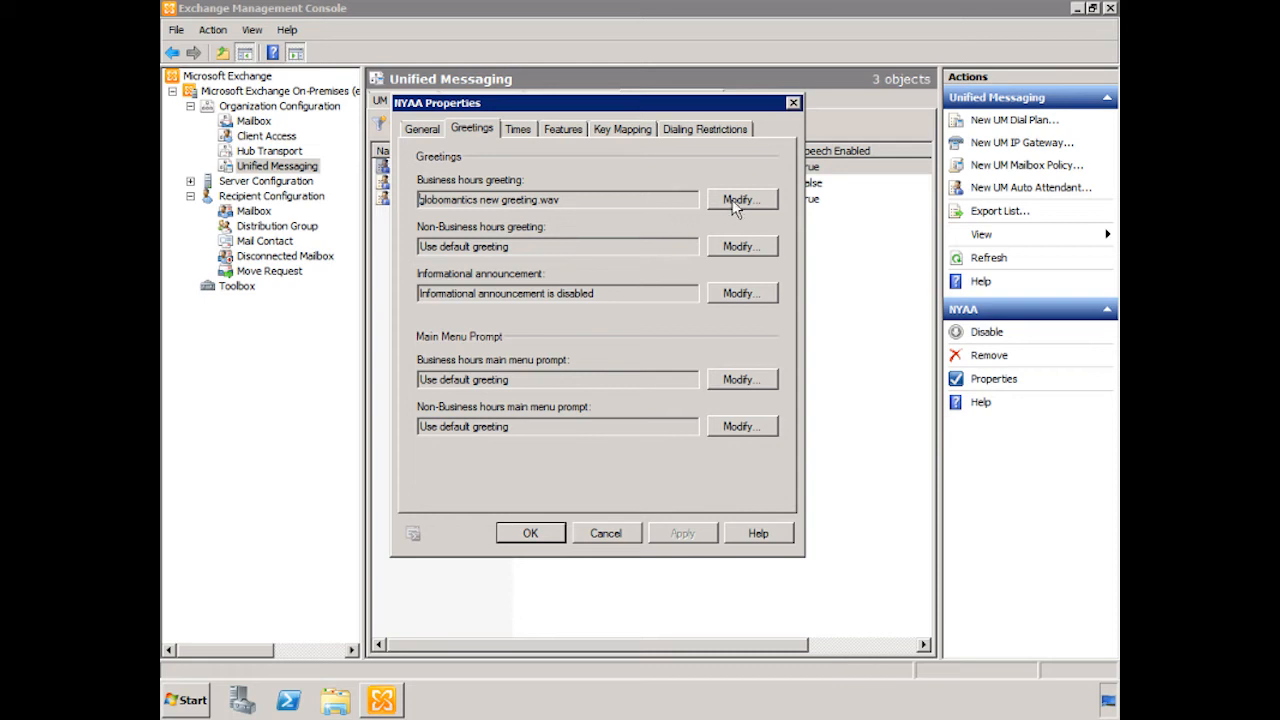
click(742, 200)
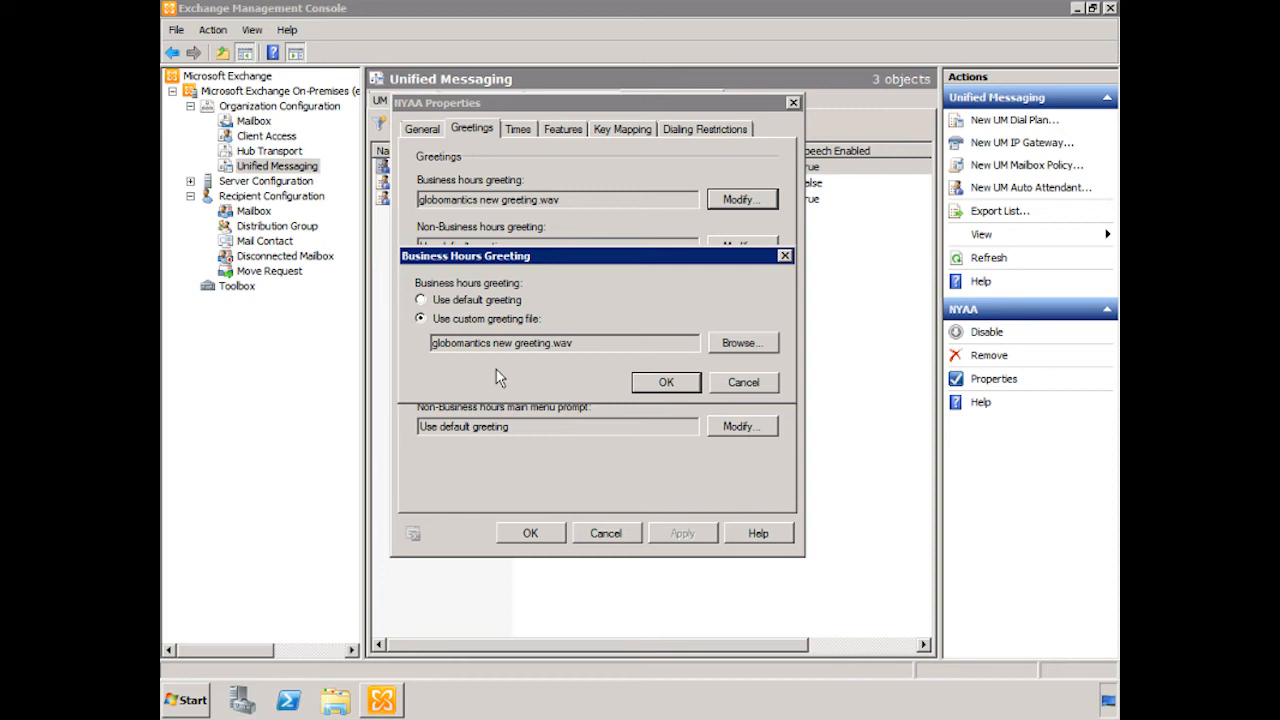
mouse_move(568, 376)
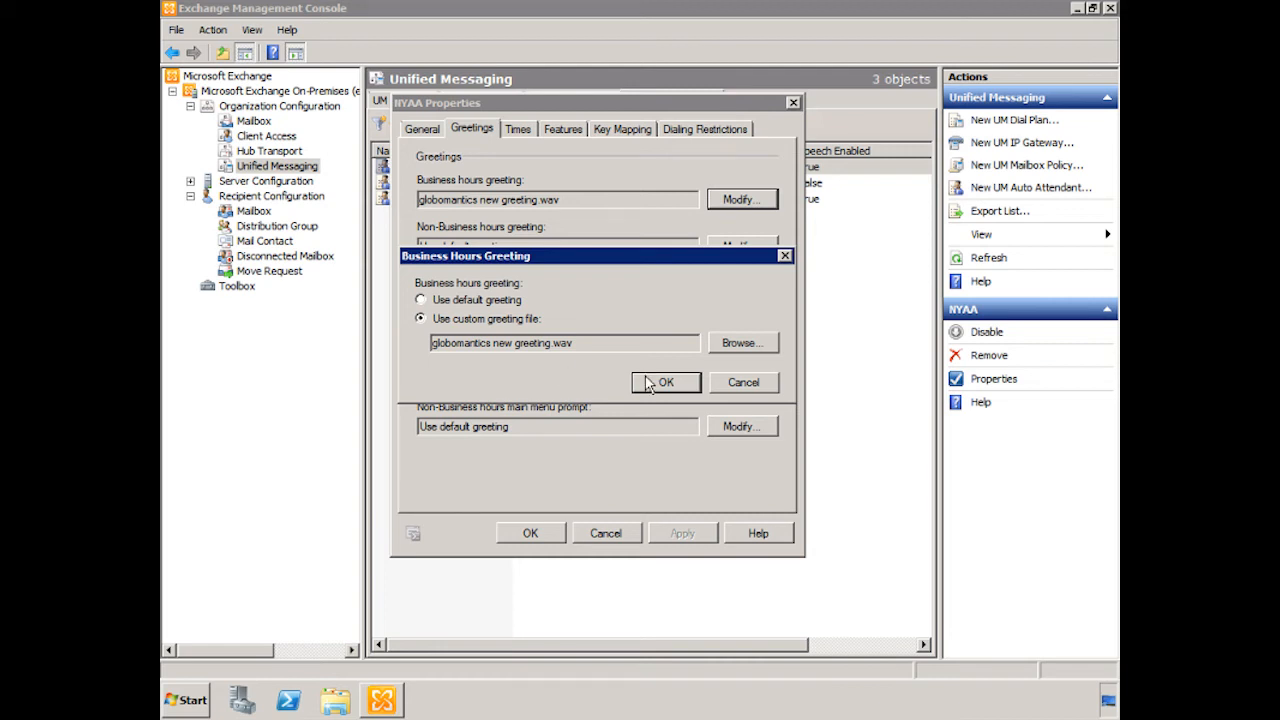
click(666, 382)
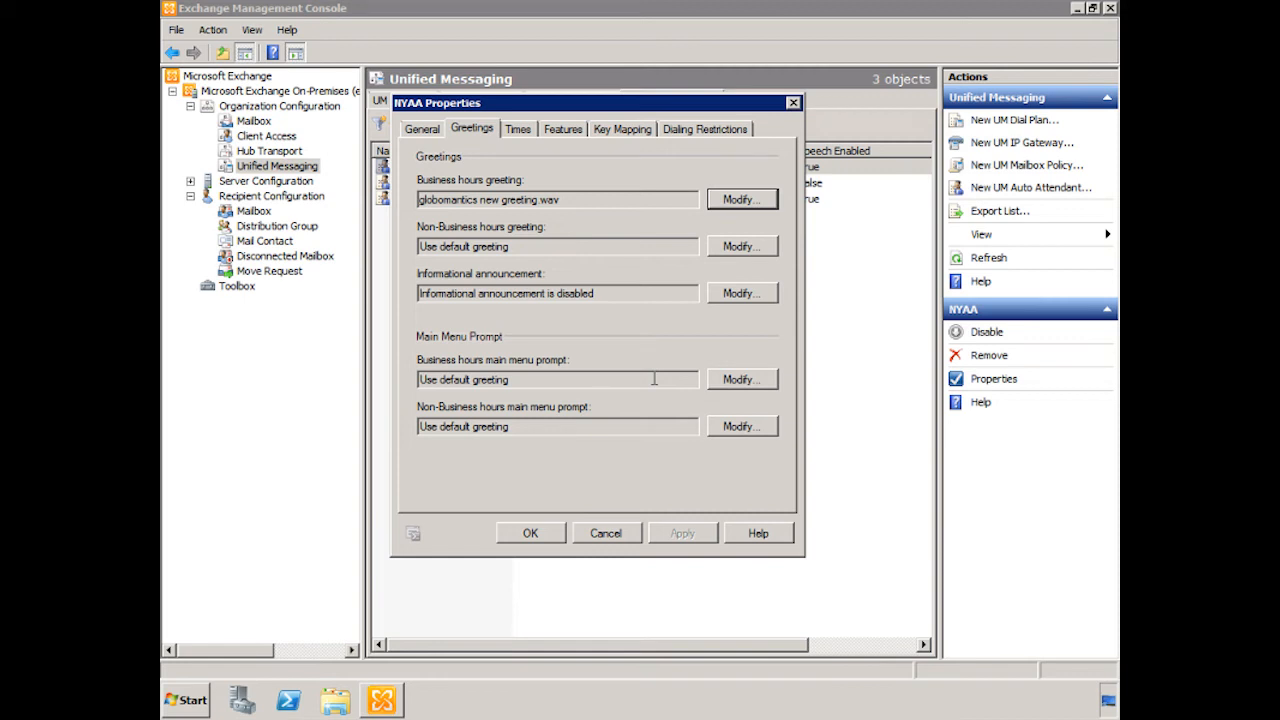
mouse_move(608, 272)
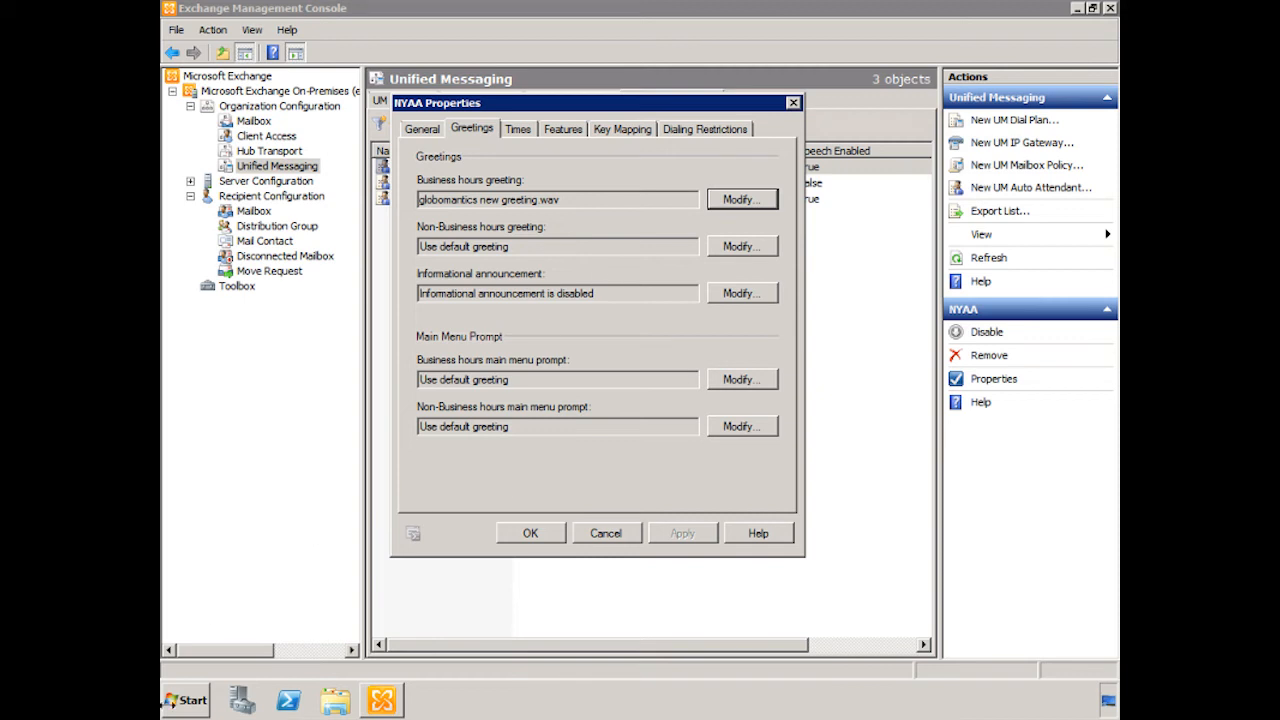
Launch Exchange Management Shell from the Start menu's program list.
click(192, 700)
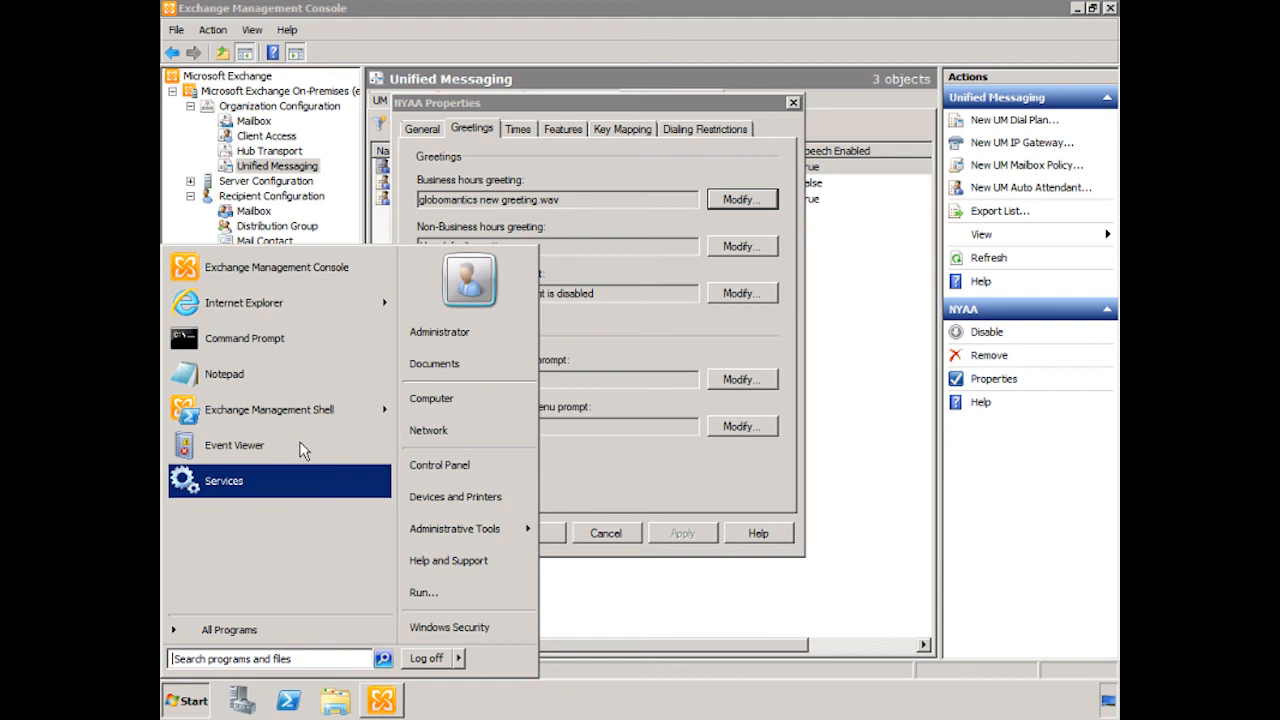
click(268, 408)
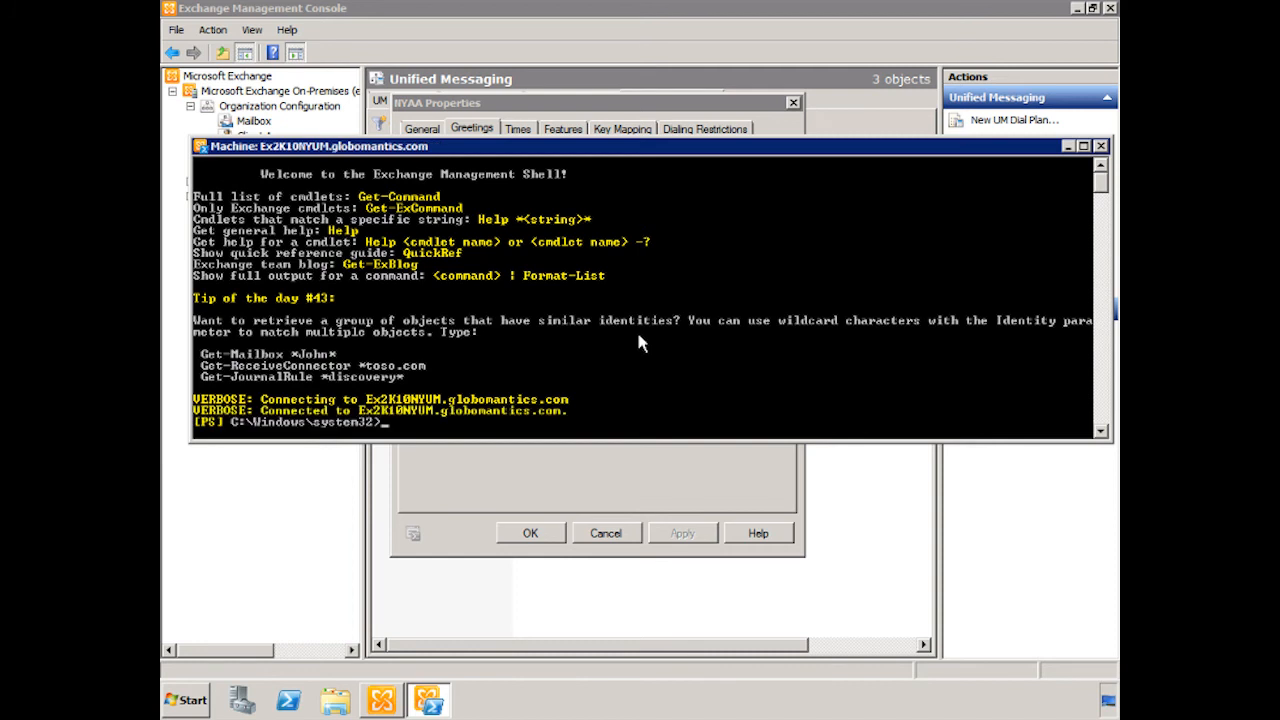
Enter Set-UMDialPlan -Identity "New York" -TUIPromptEditingEnabled $true at the shell prompt.
text(Set-U)
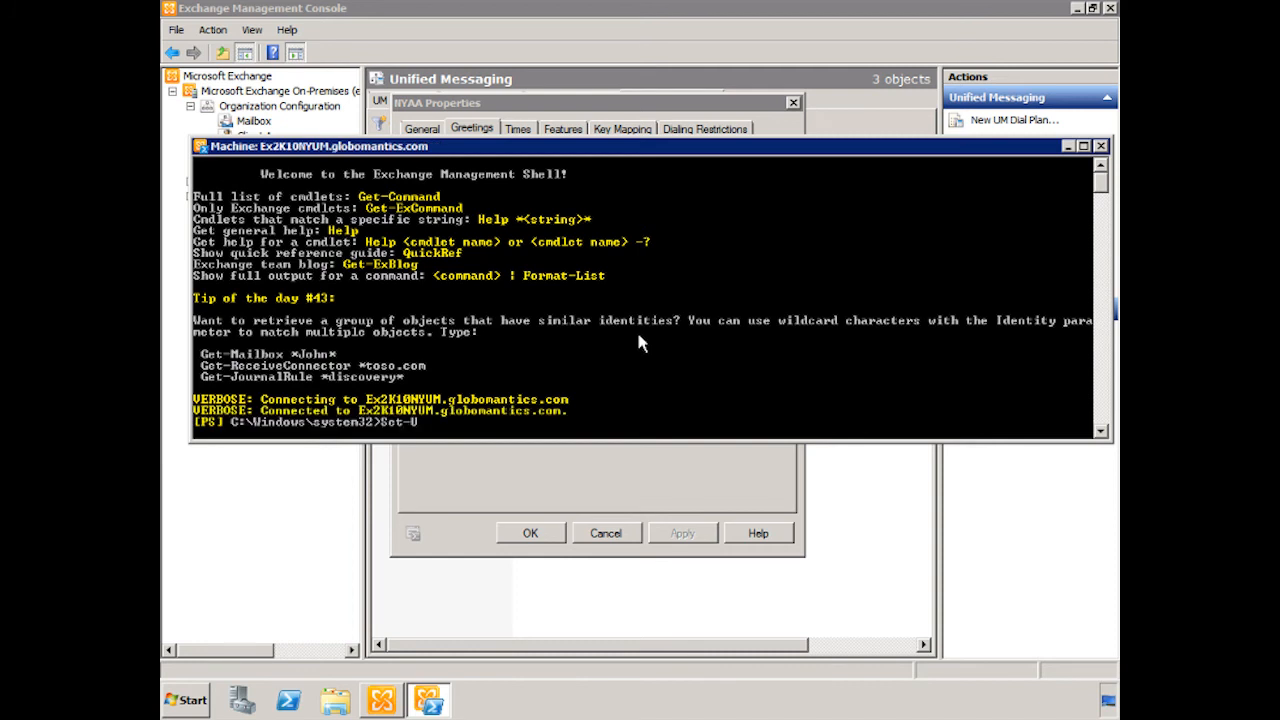
text(Mdial)
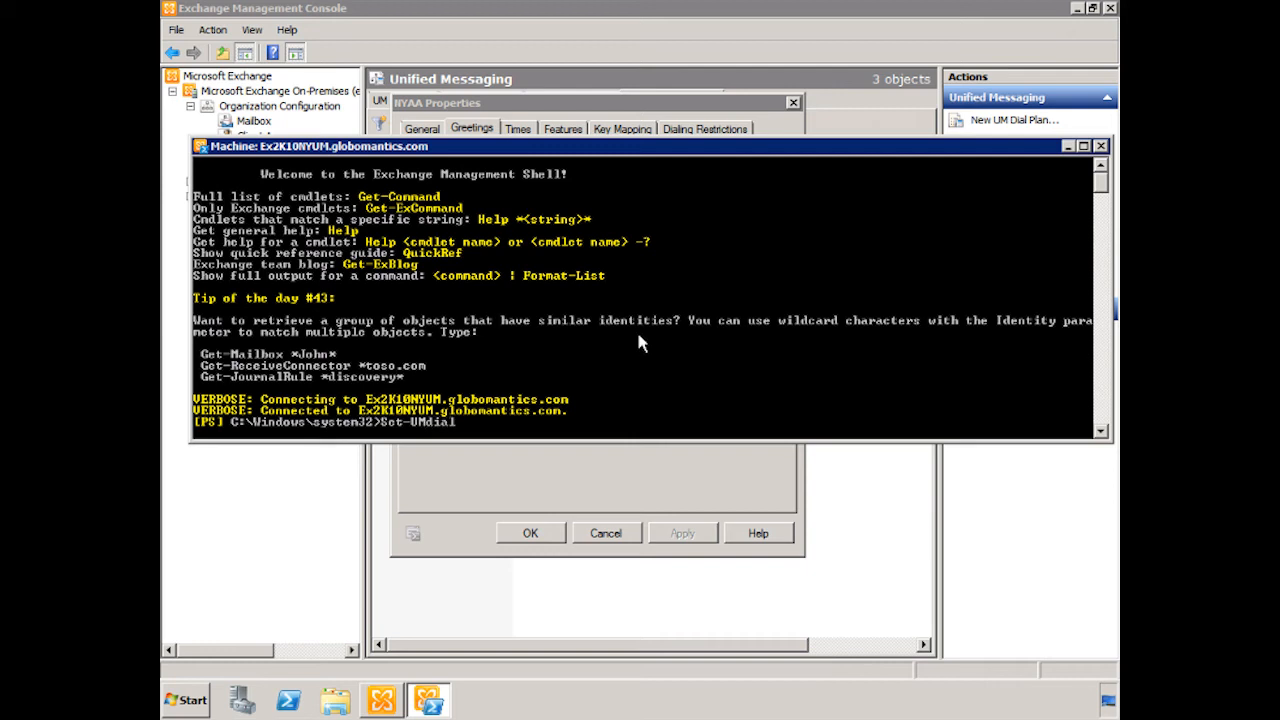
text(Plan)
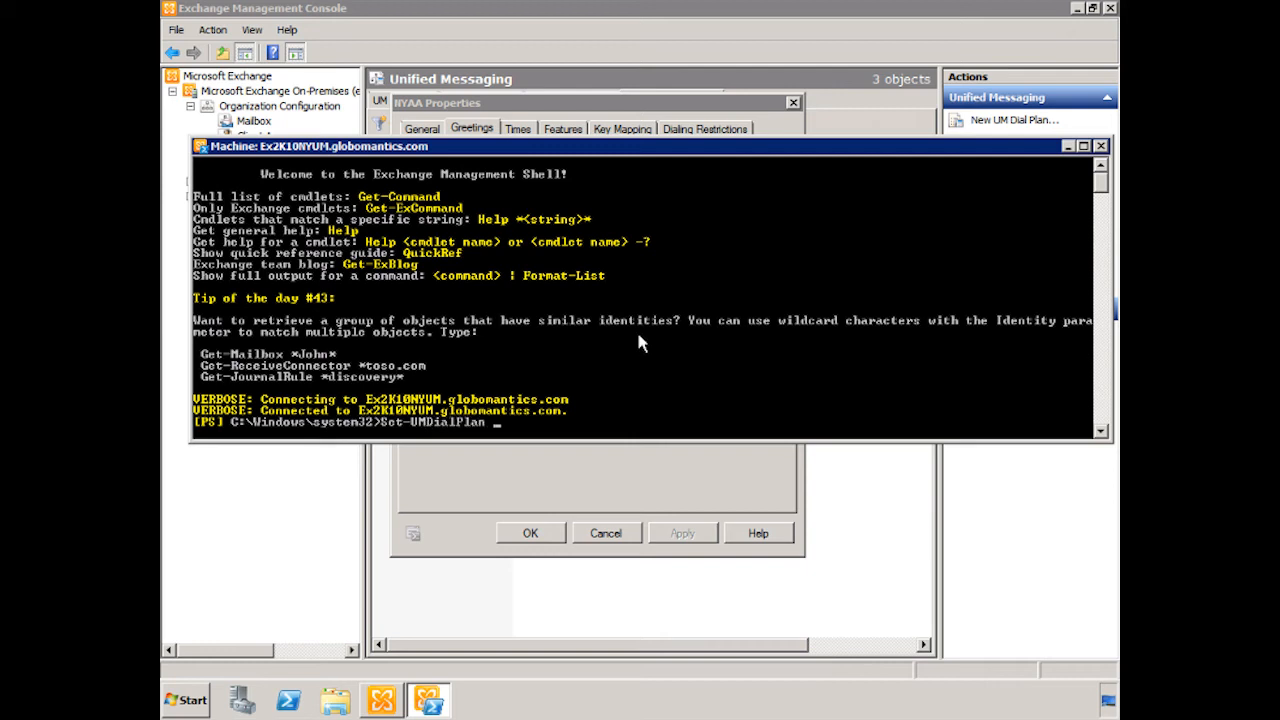
text(-Identity)
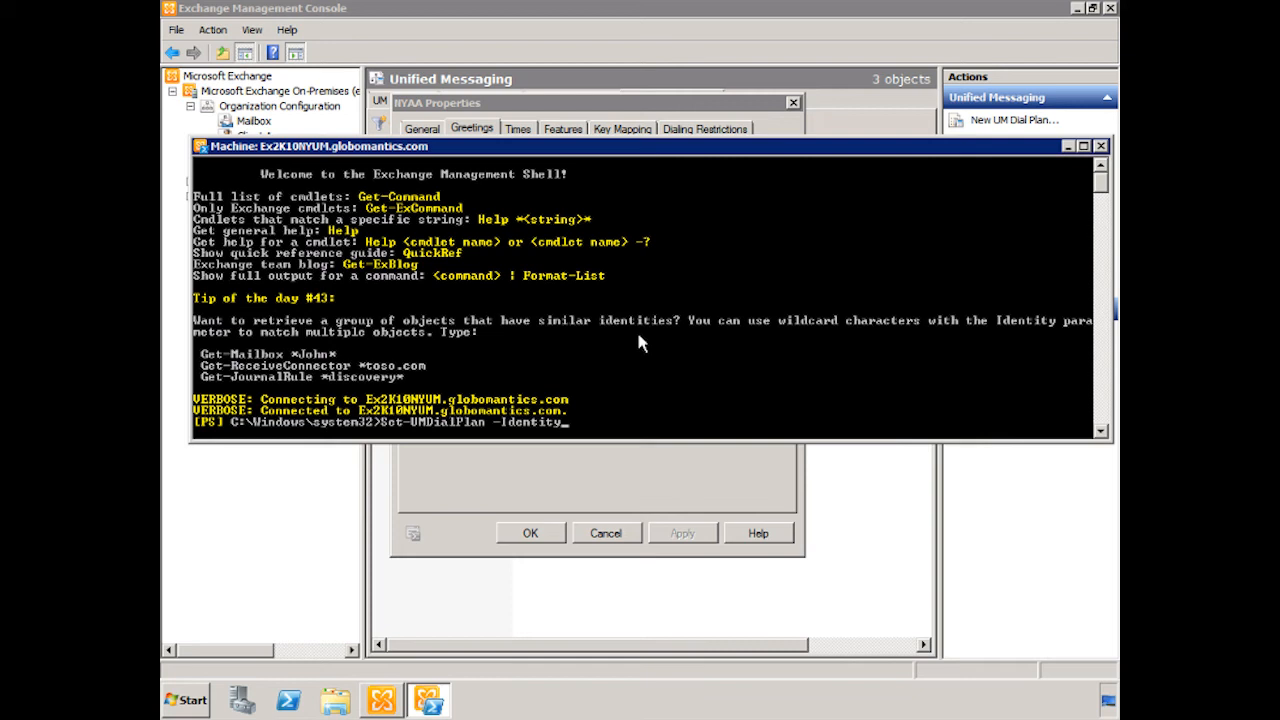
text("New York)
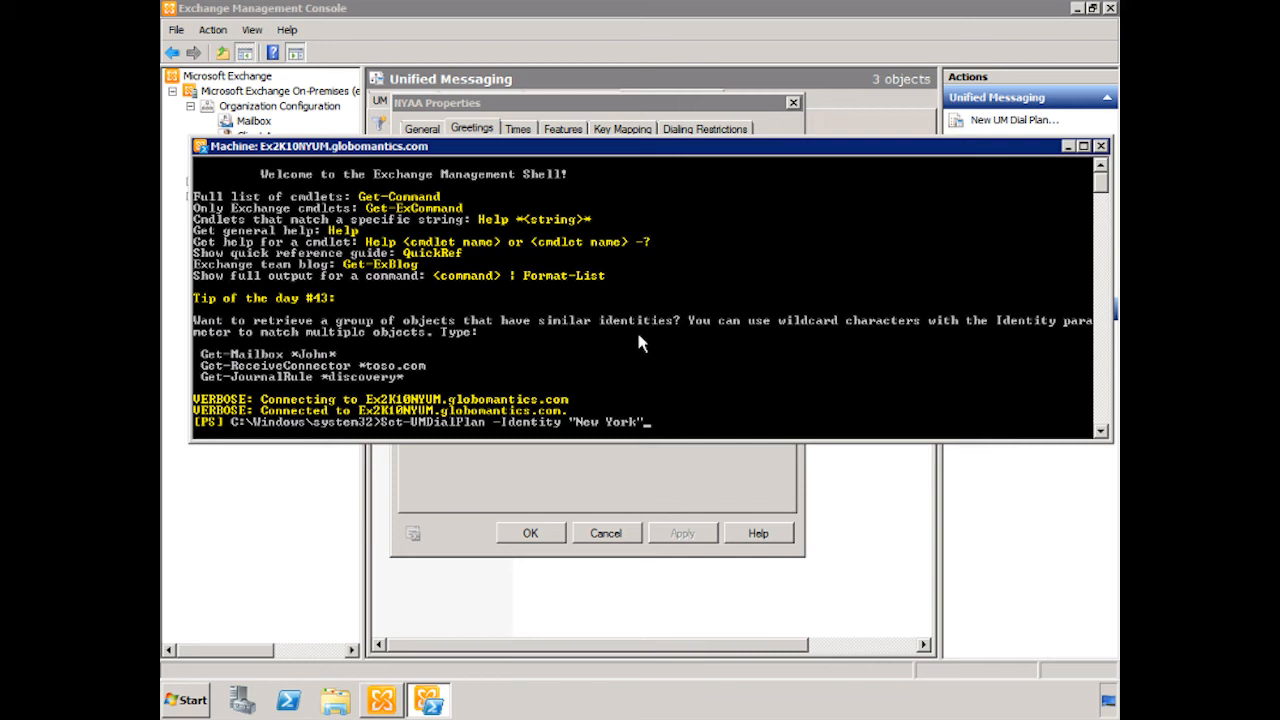
text(-I)
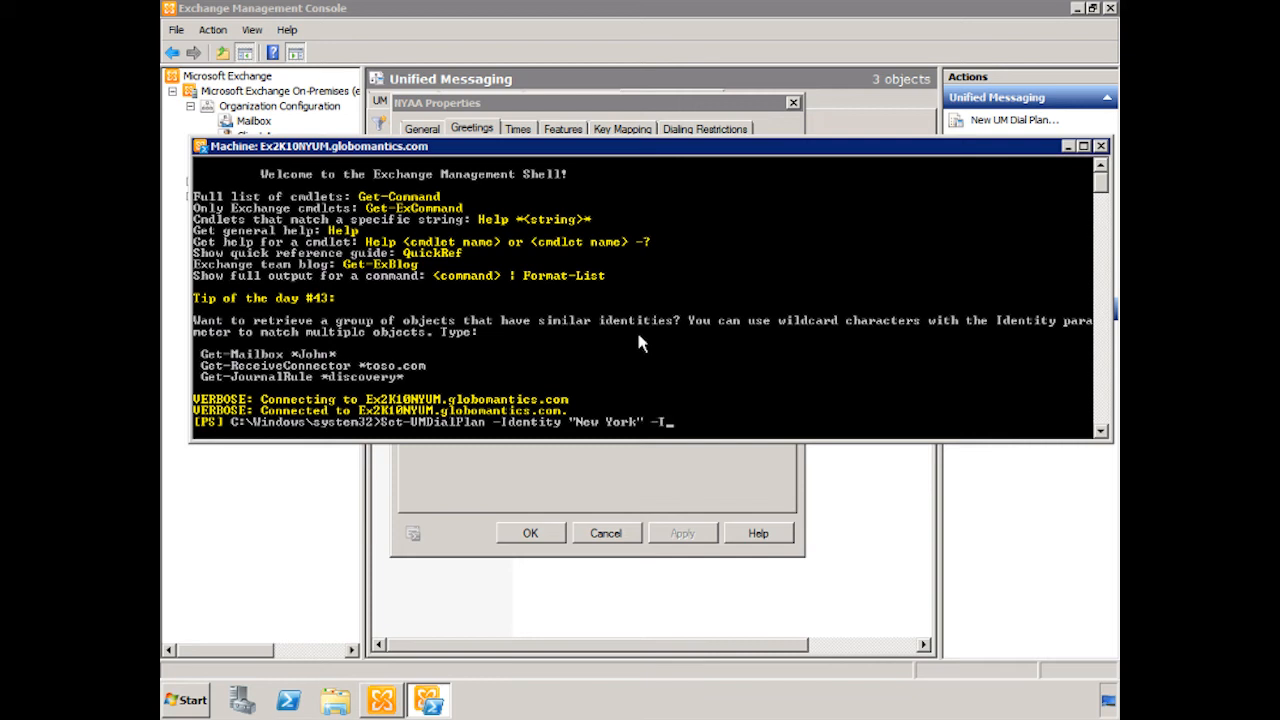
text(UI)
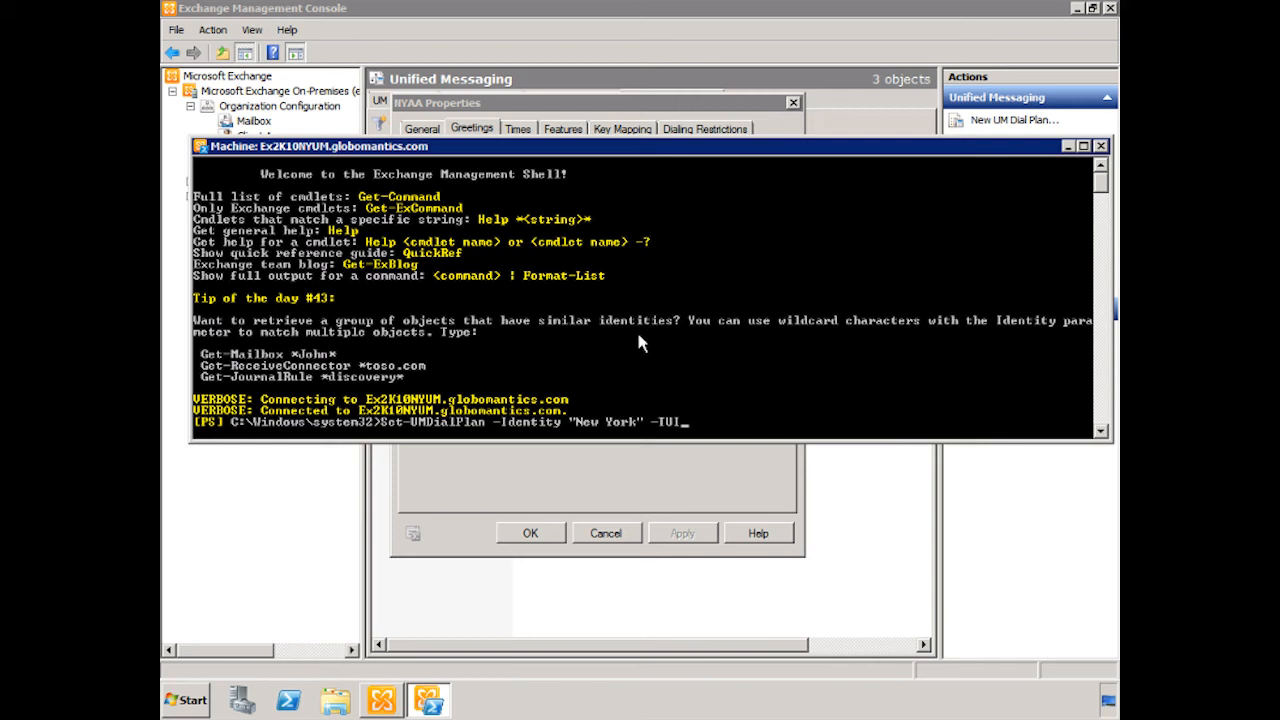
text(Prompt)
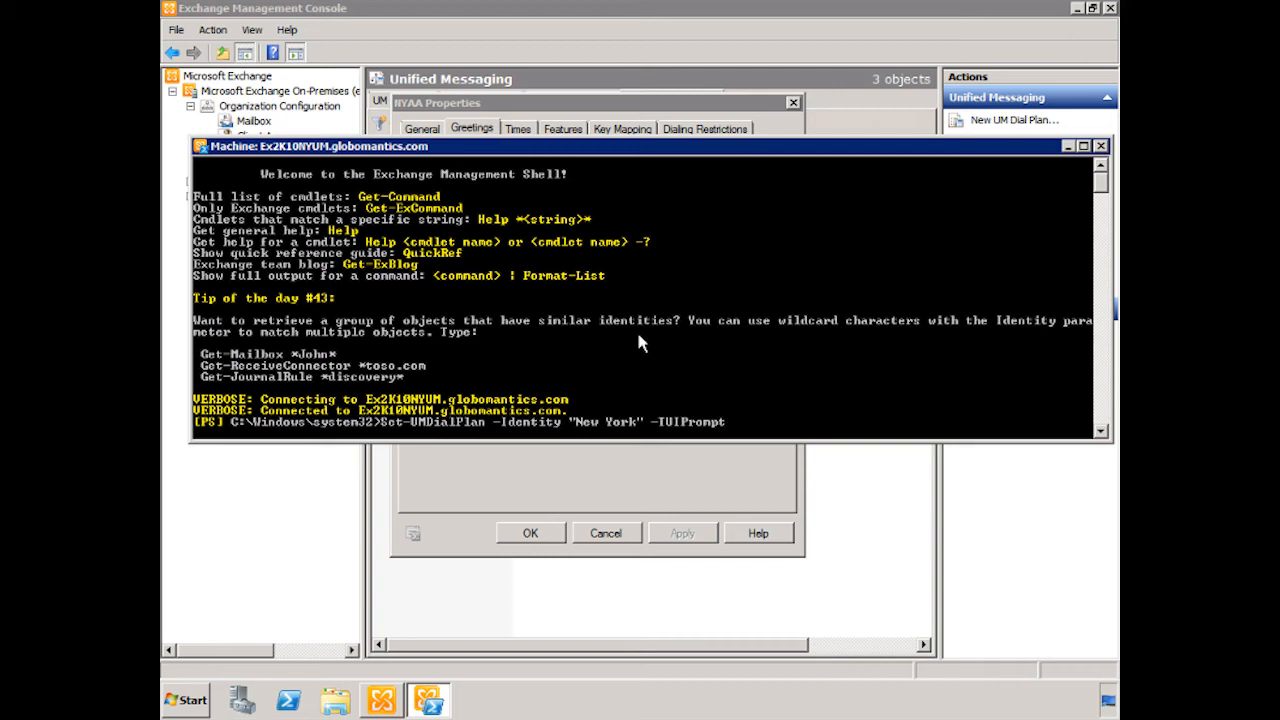
text(EditingEnabled)
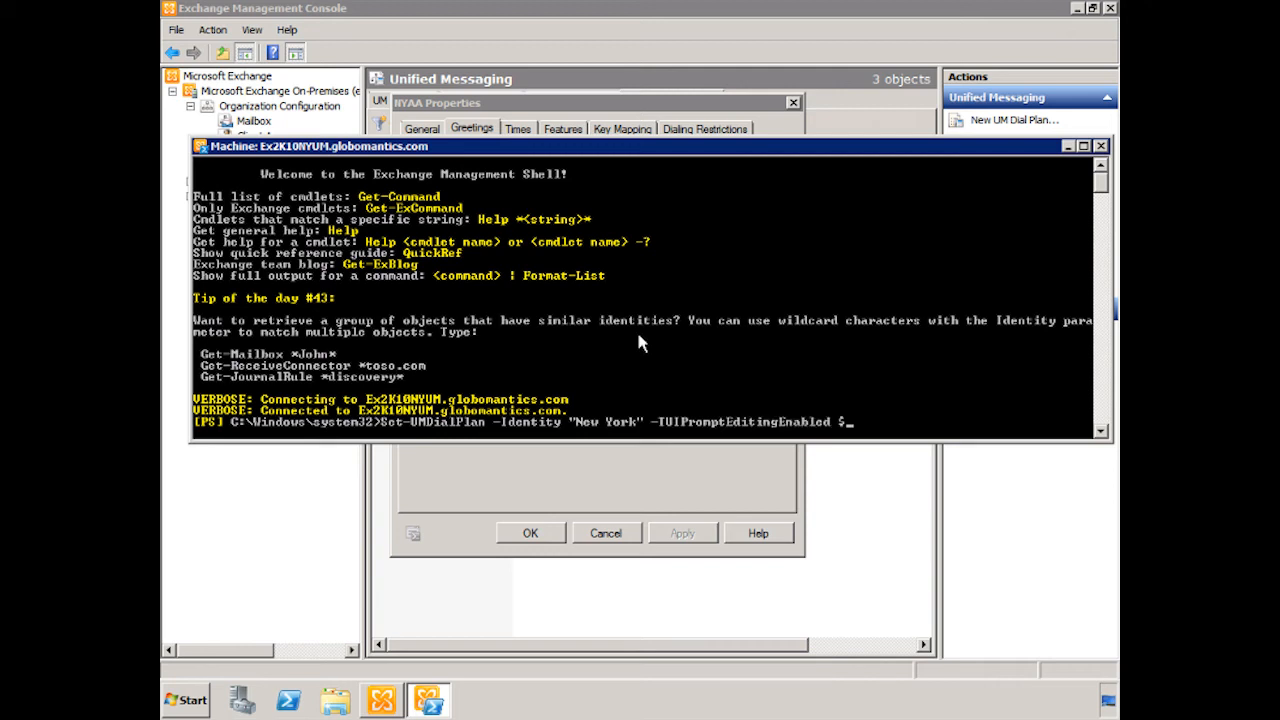
text($true)
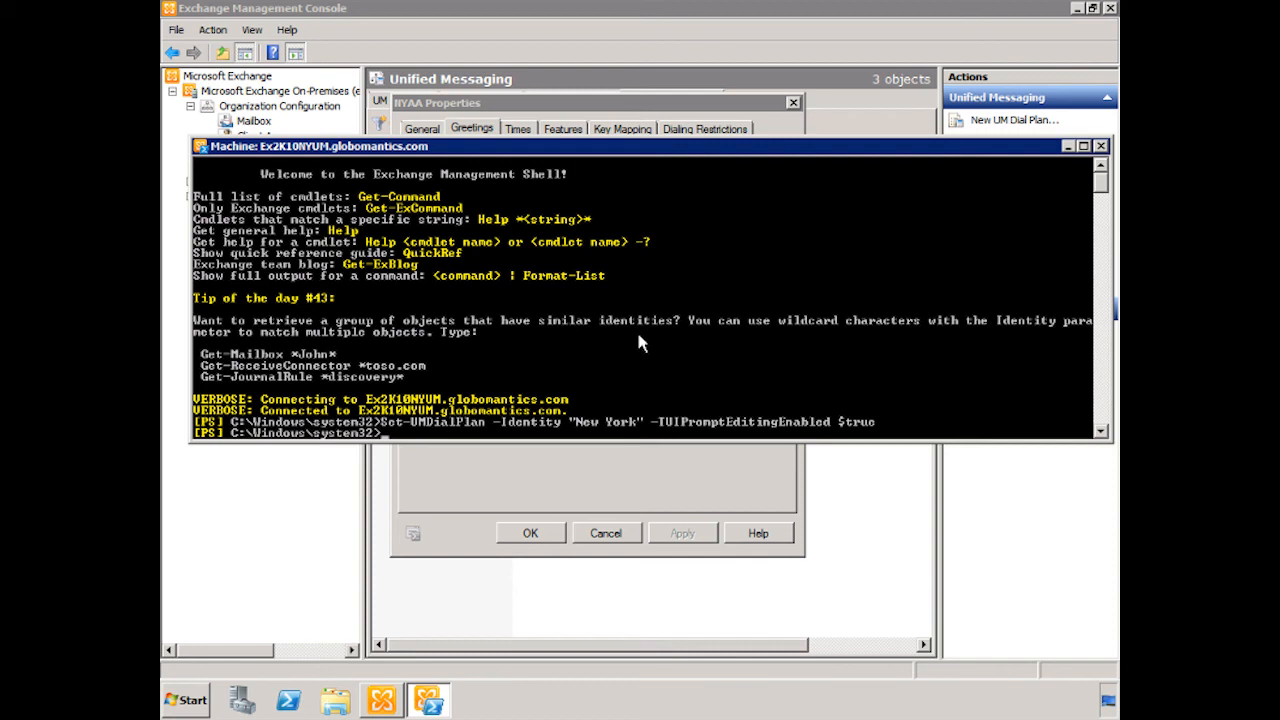
mouse_move(578, 390)
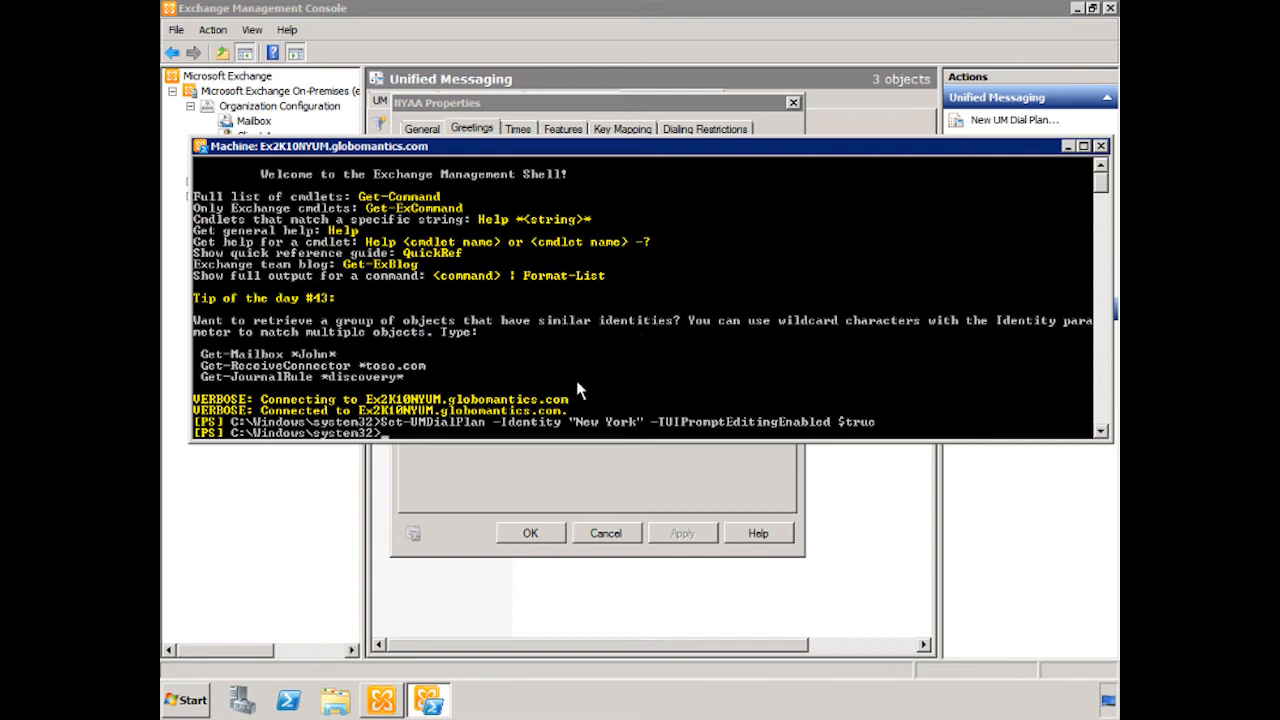